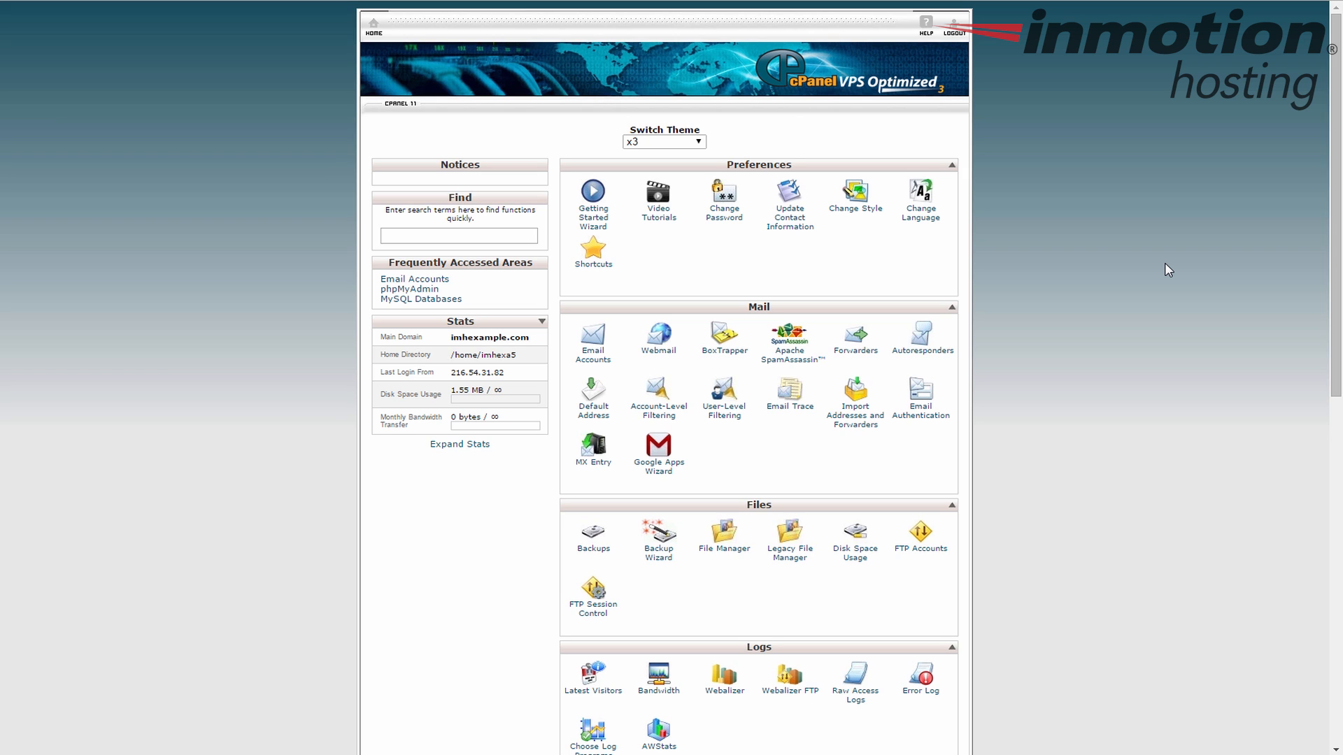
{"action": "mouse_move", "coordinate": [1106, 274]}
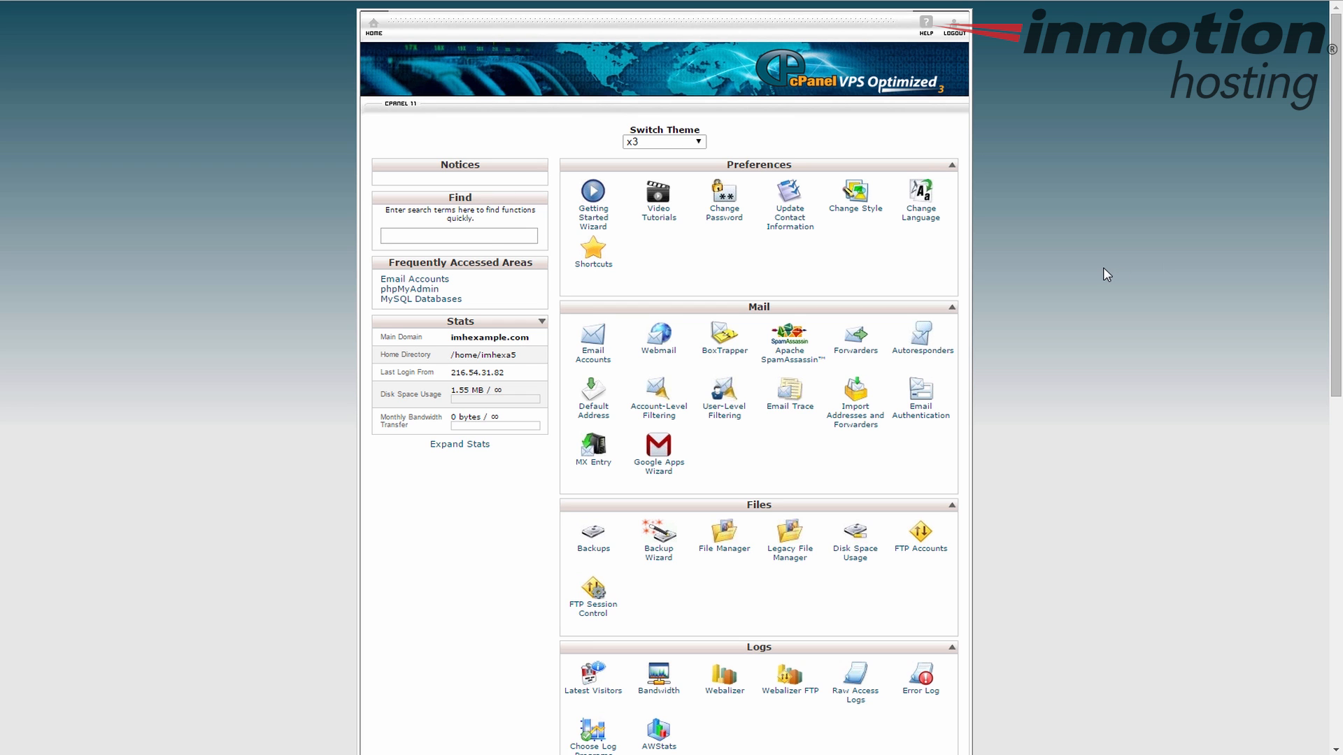
{"action": "mouse_move", "coordinate": [1080, 276]}
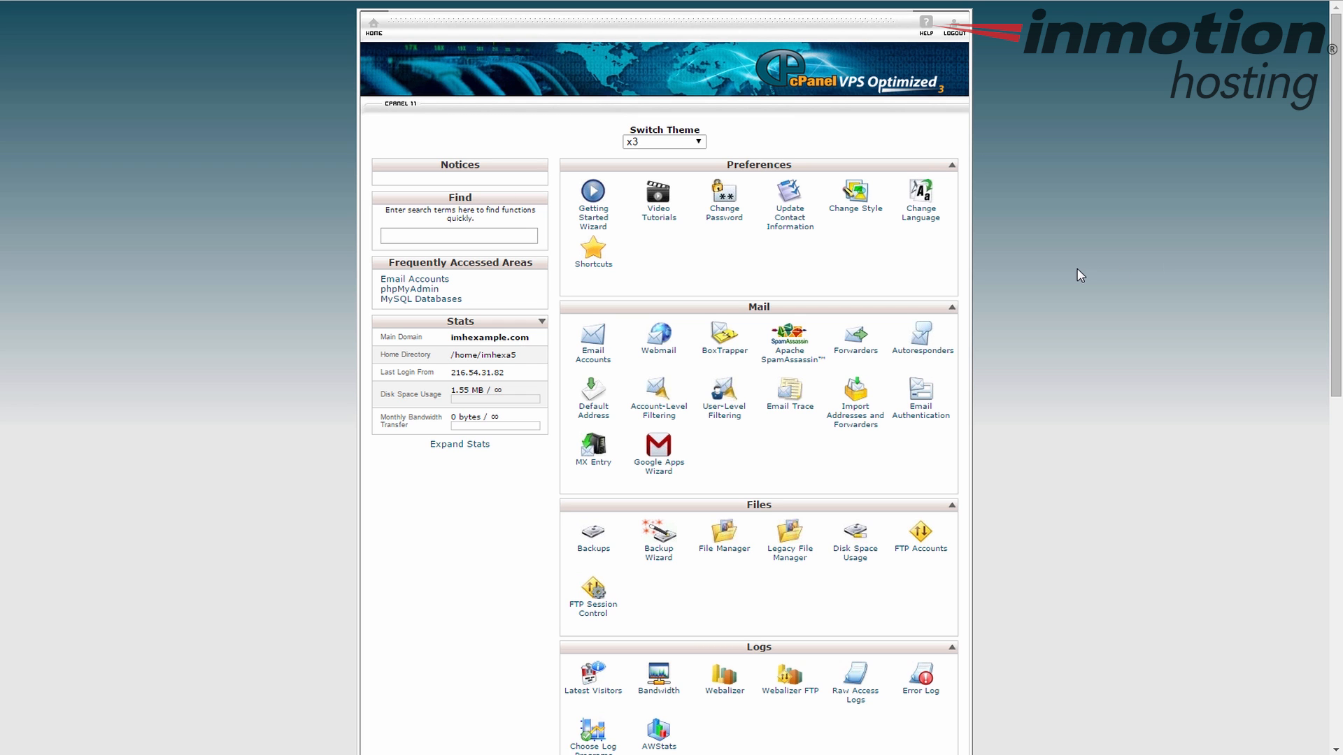
- Launch phpMyAdmin from the Databases section of the cPanel home page
{"action": "scroll", "scroll_direction": "down", "scroll_amount": 3}
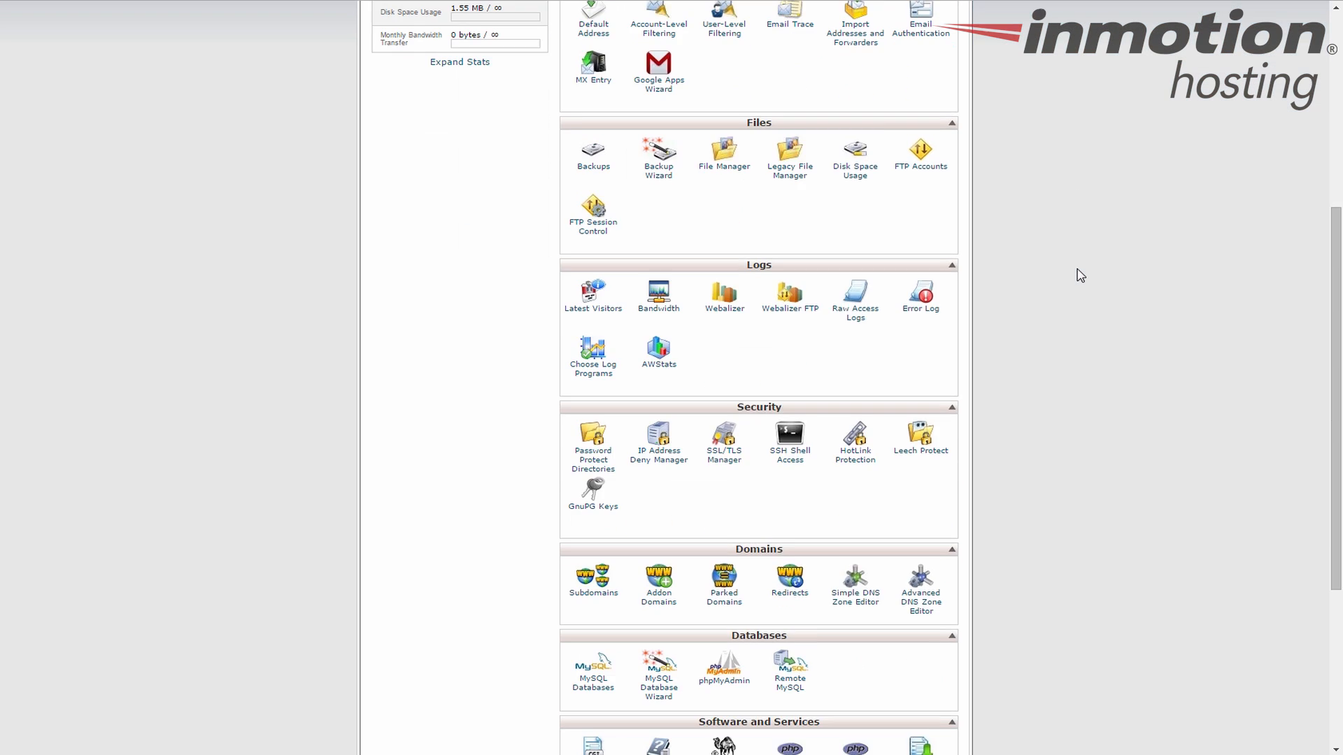
{"action": "scroll", "scroll_direction": "down", "scroll_amount": 3}
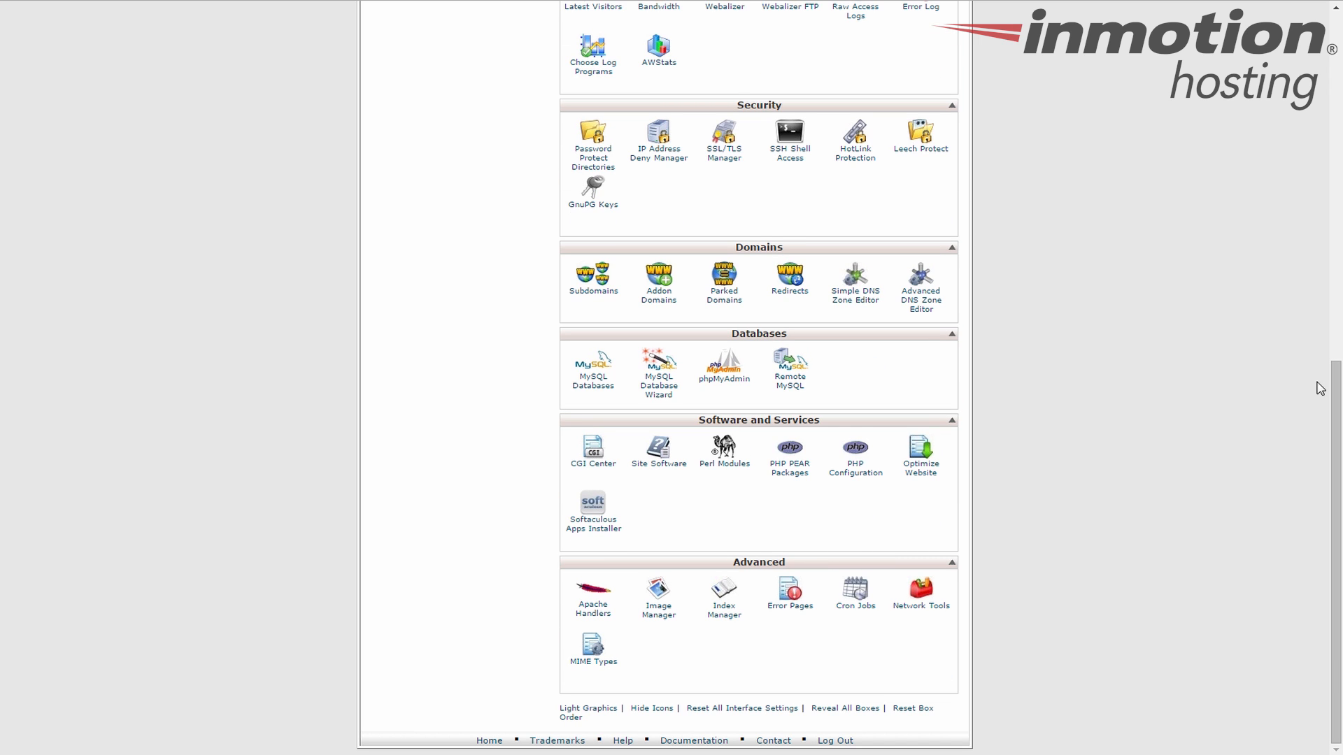
{"action": "mouse_move", "coordinate": [723, 379]}
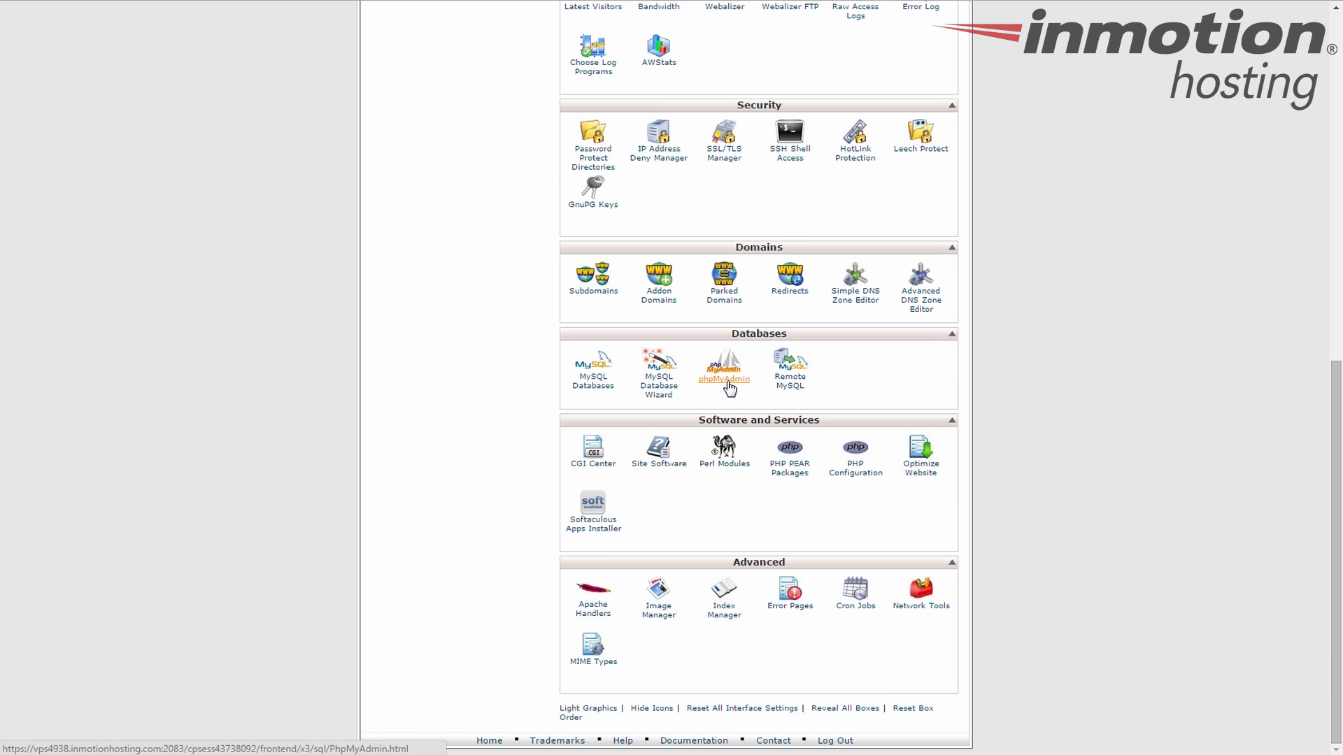
{"action": "left_click", "coordinate": [723, 369]}
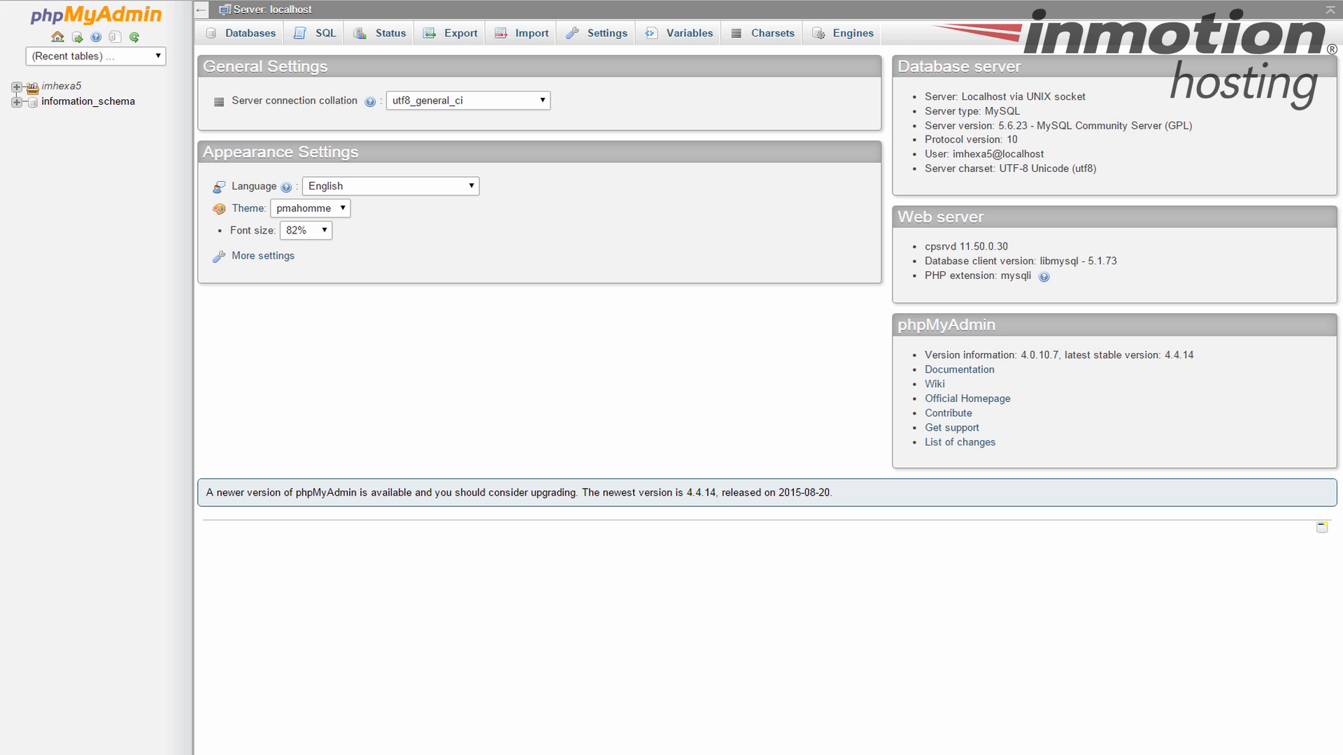
{"action": "mouse_move", "coordinate": [350, 240]}
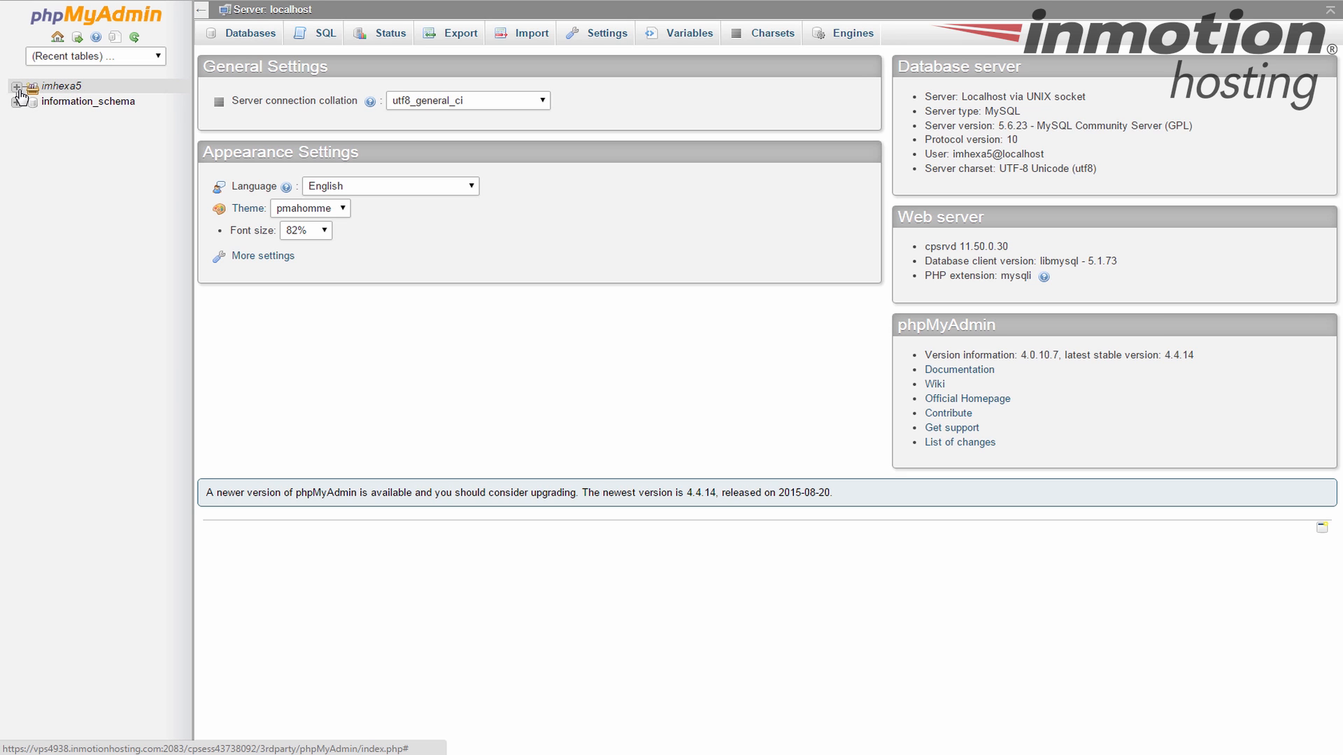
- Expand the account node and select the WordPress database to list its wp_ tables
{"action": "left_click", "coordinate": [17, 85]}
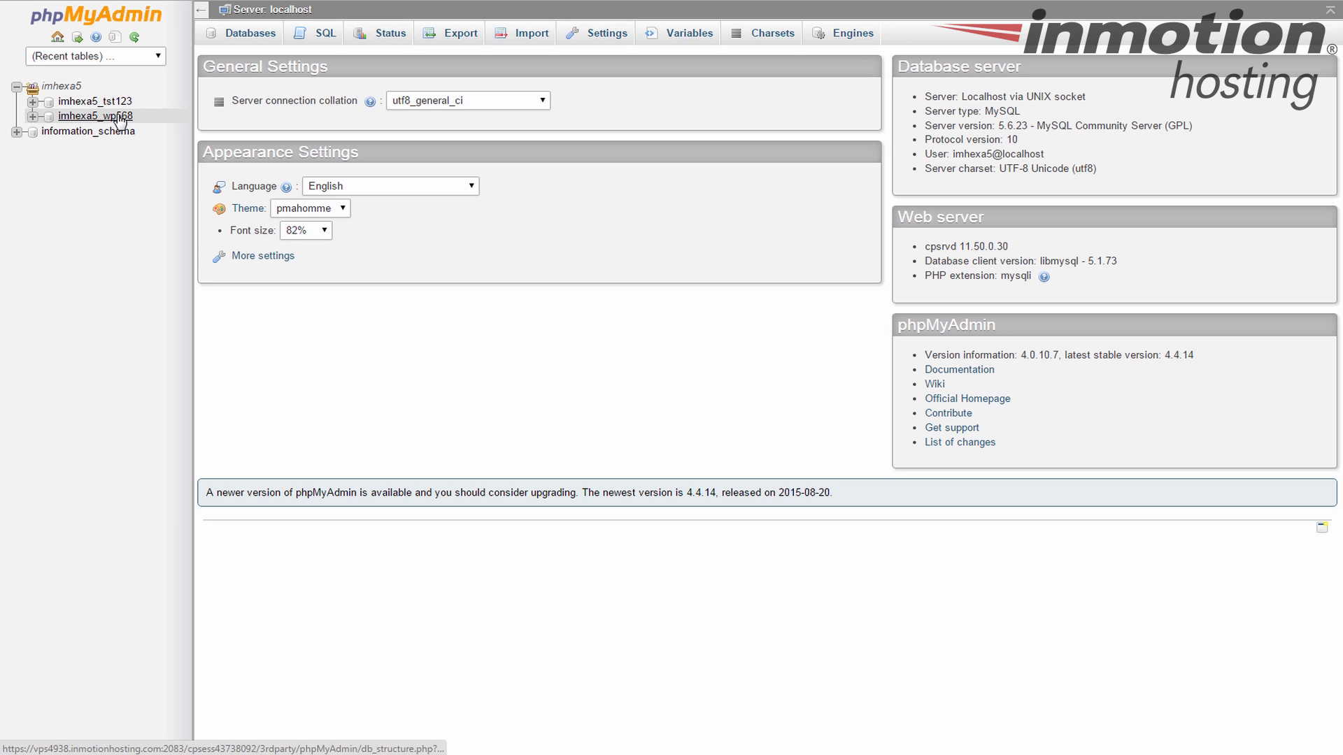
{"action": "left_click", "coordinate": [95, 116]}
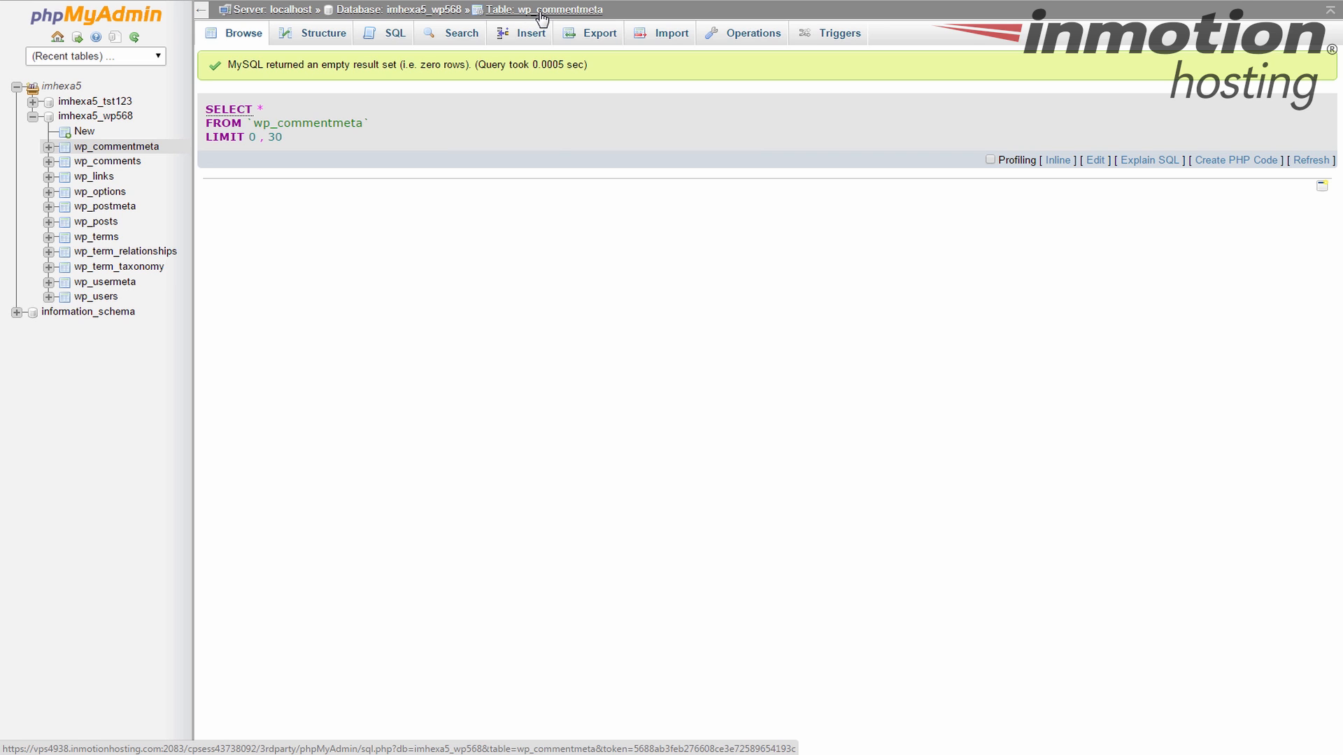
{"action": "mouse_move", "coordinate": [509, 7]}
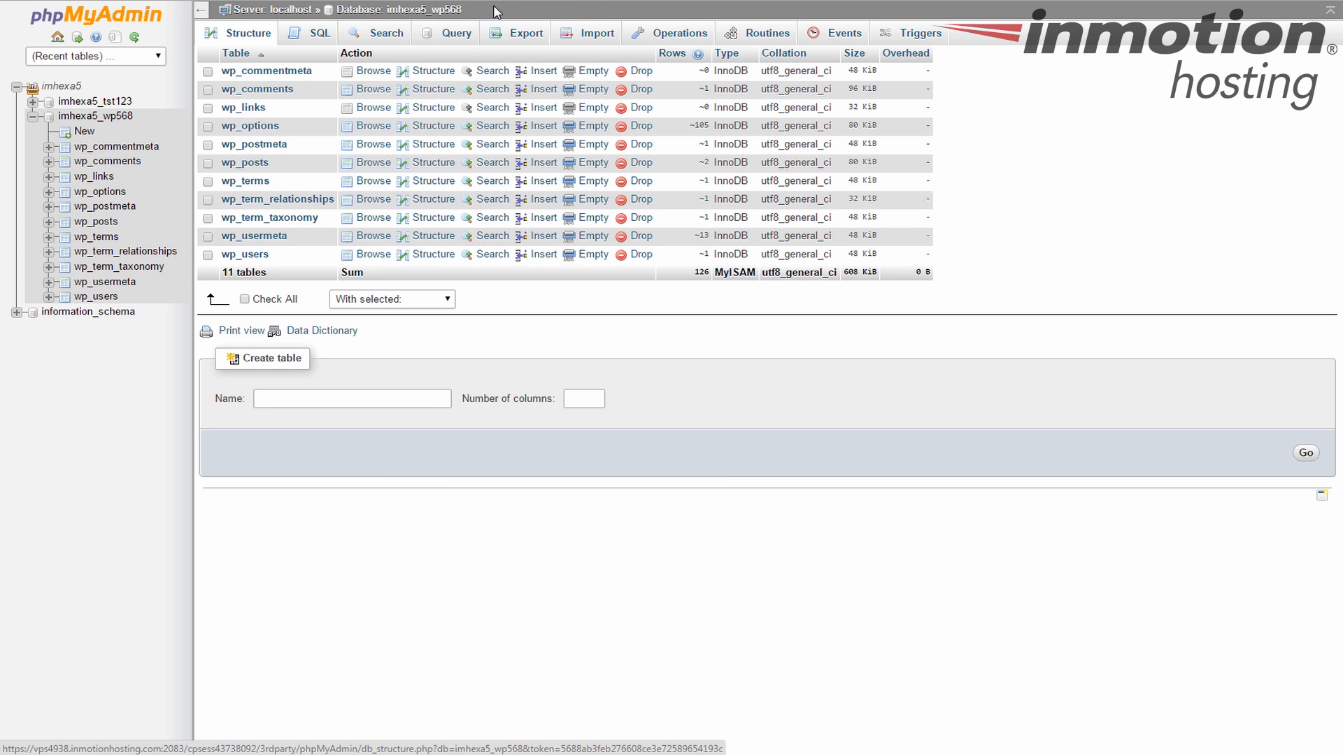
- Go to the Export page for imhexa5_wp568 and settle on the Quick export method
{"action": "left_click", "coordinate": [518, 32]}
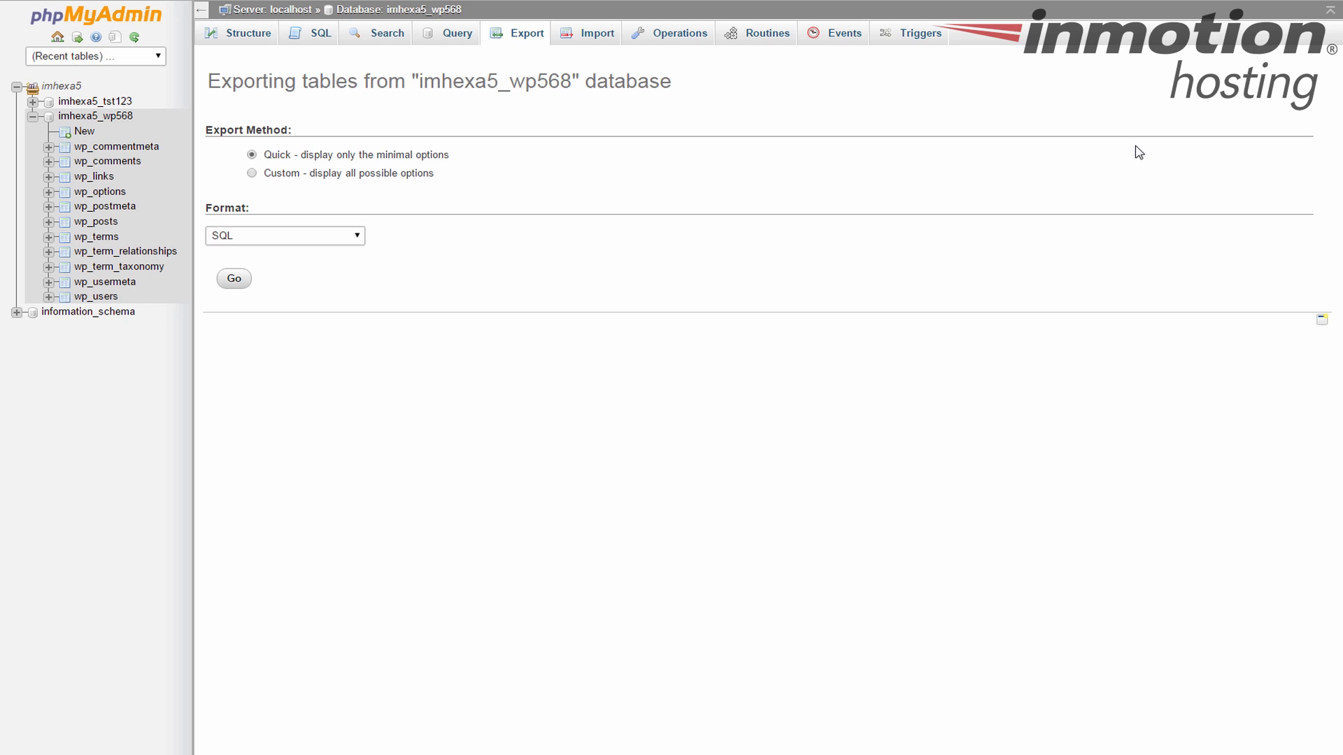
{"action": "mouse_move", "coordinate": [255, 175]}
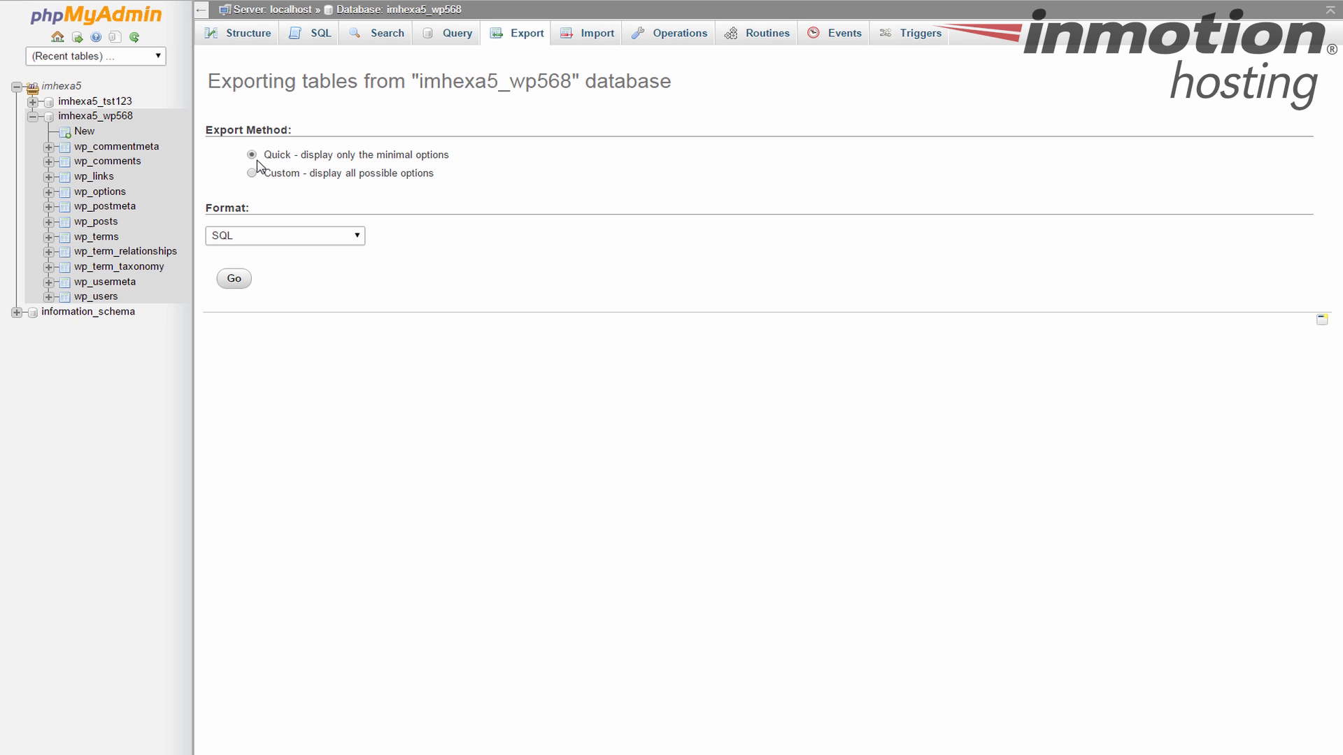
{"action": "left_click", "coordinate": [252, 174]}
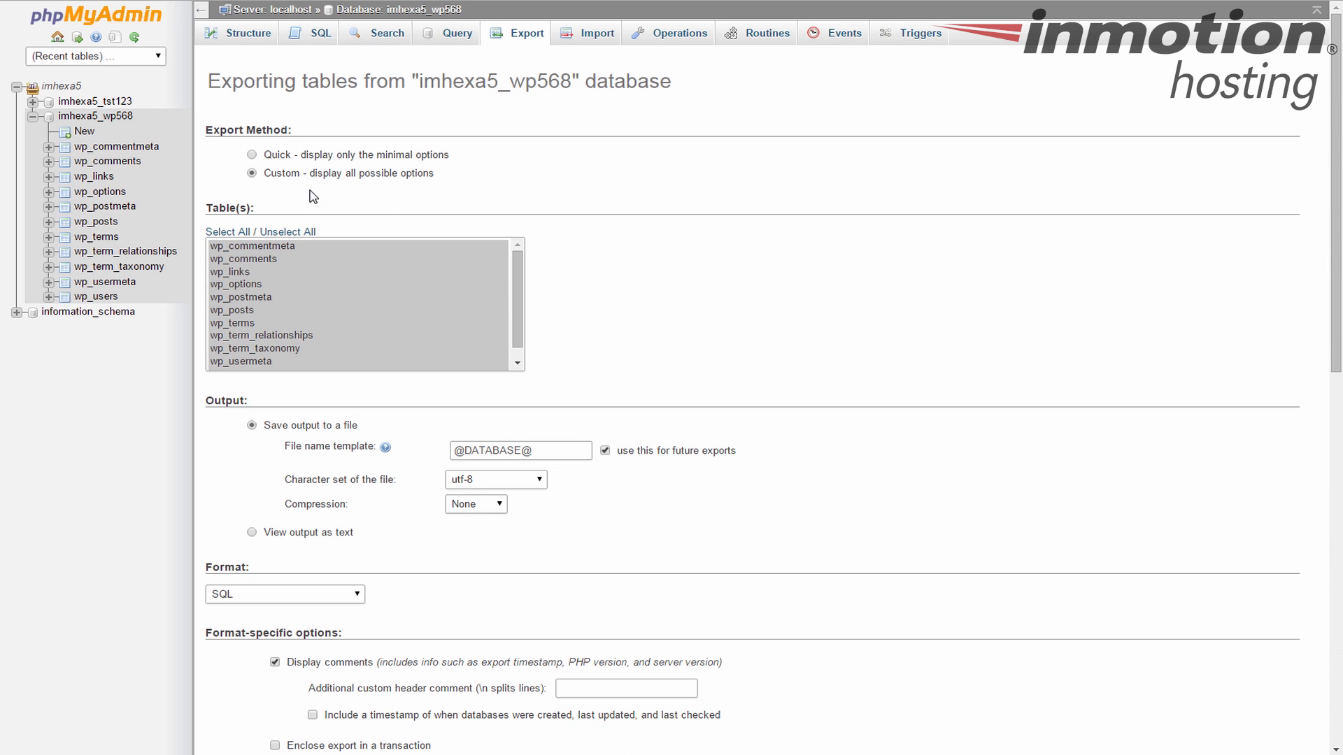
{"action": "left_click", "coordinate": [252, 155]}
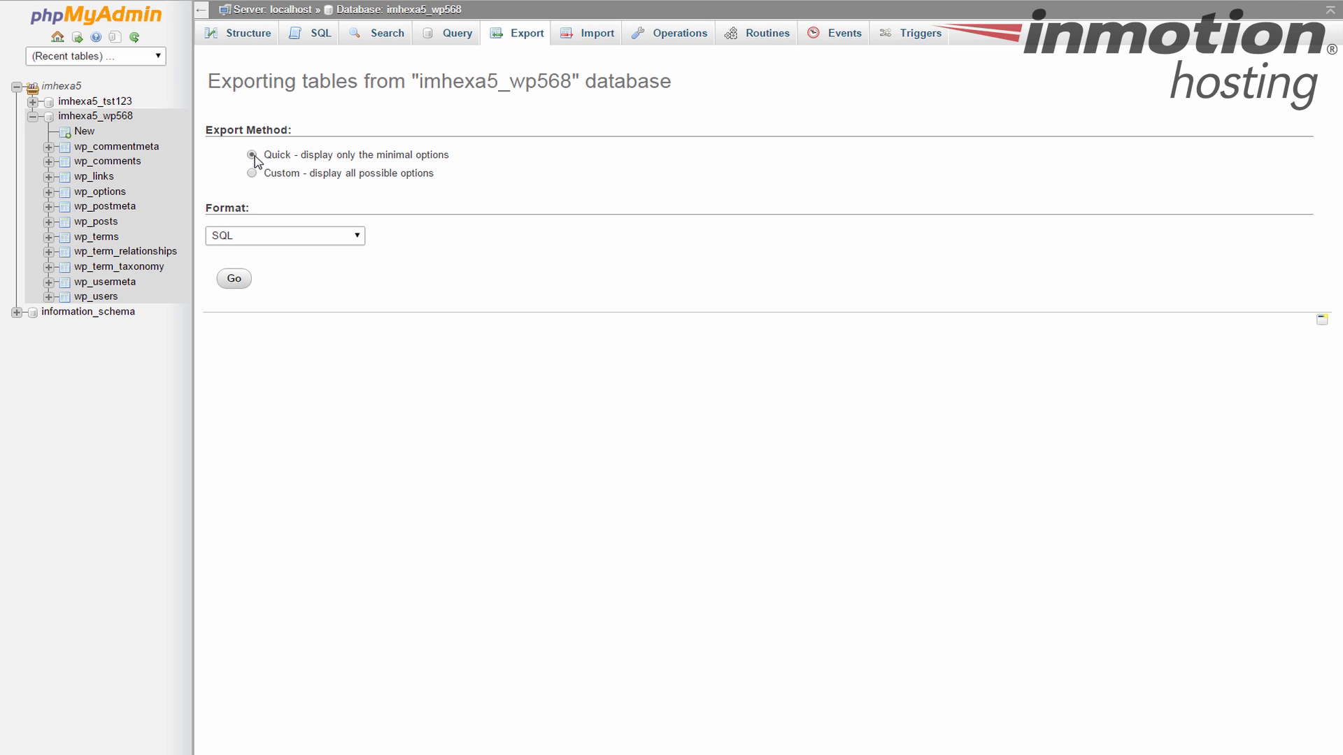
{"action": "left_click", "coordinate": [252, 154]}
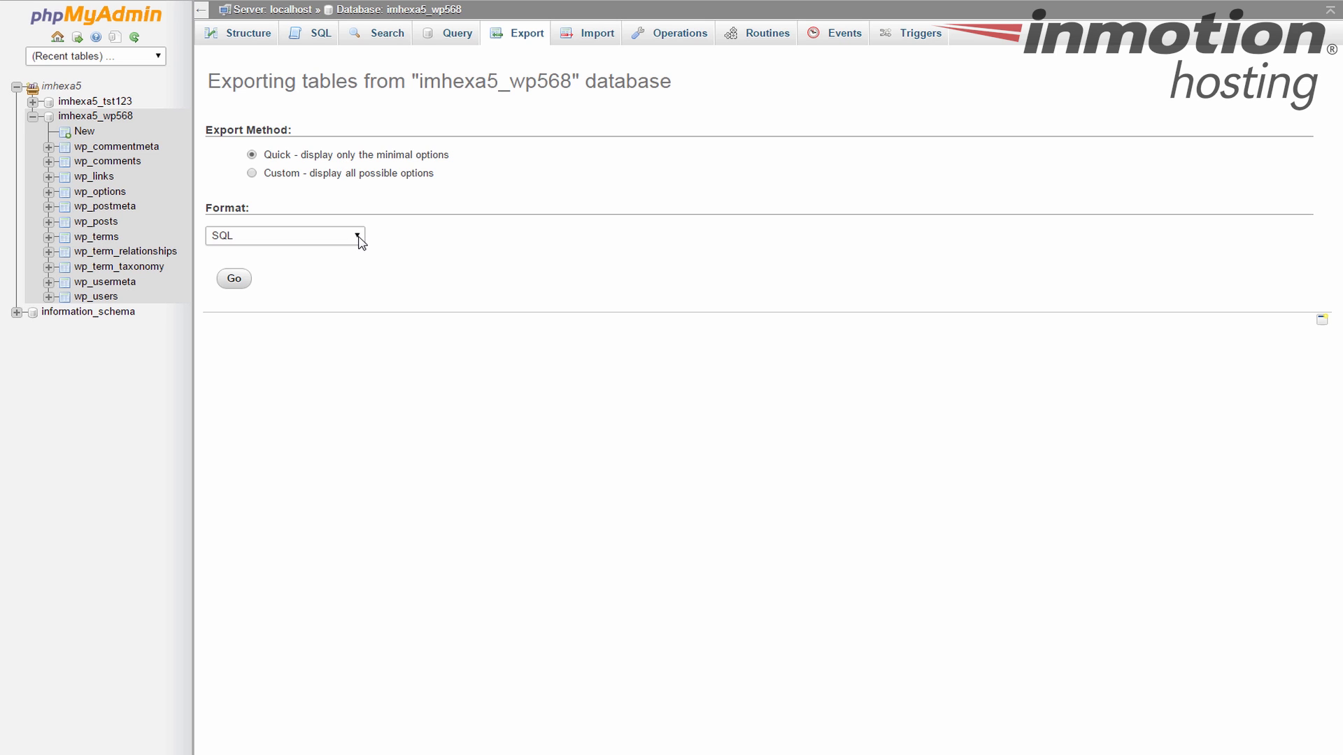
- Choose SQL as the export format and run the export with Go
{"action": "left_click", "coordinate": [285, 235]}
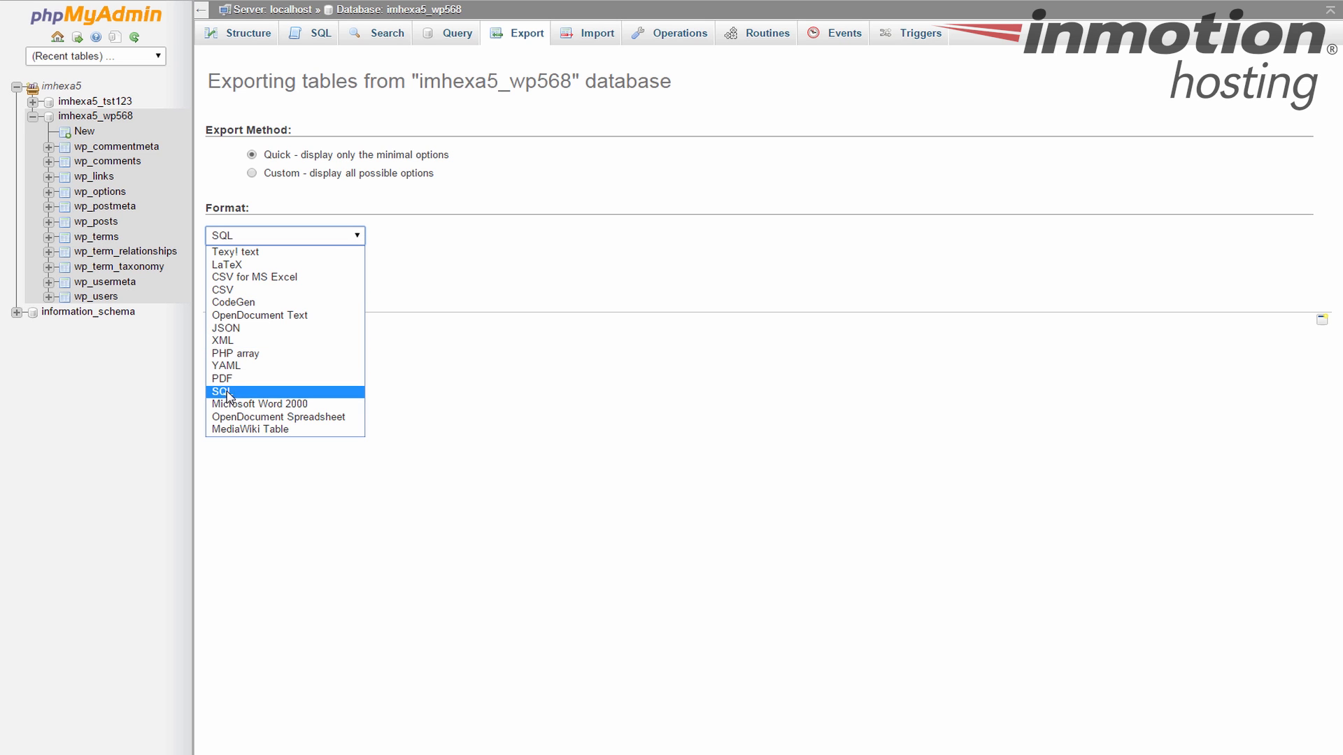
{"action": "left_click", "coordinate": [223, 392]}
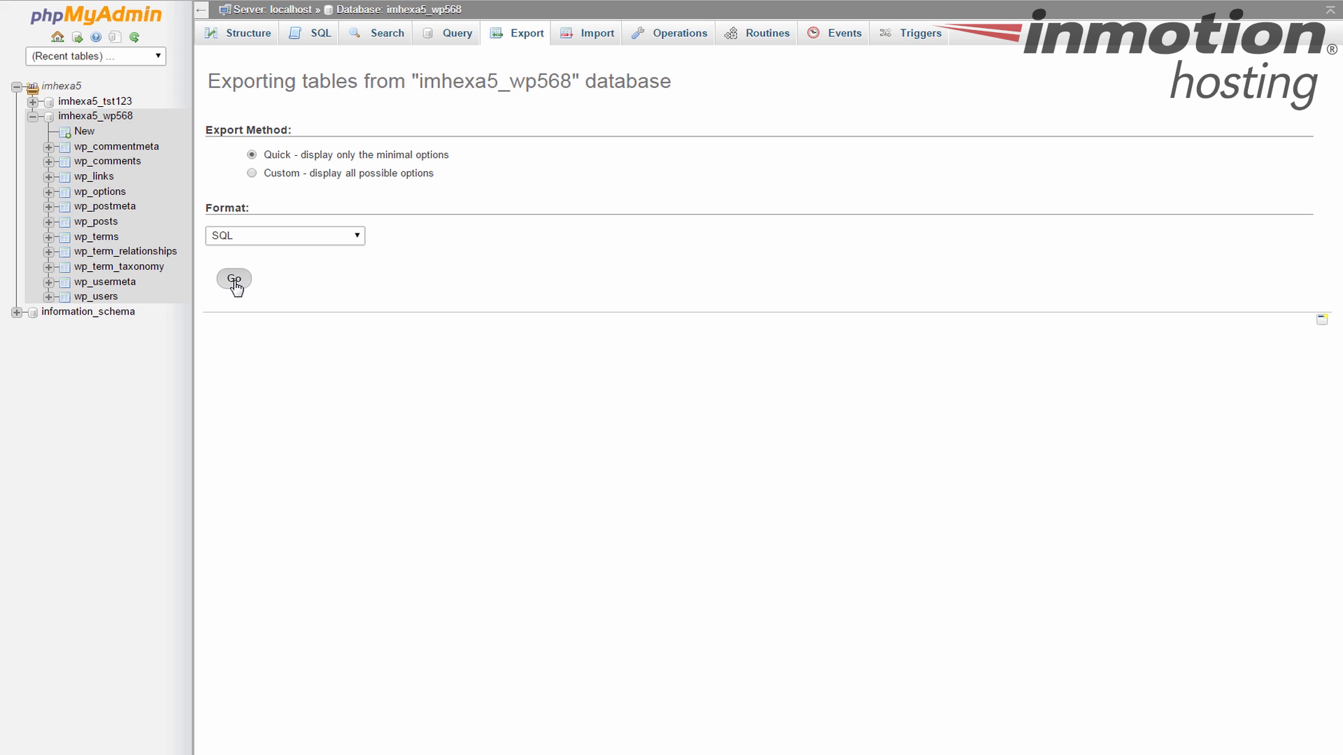
{"action": "left_click", "coordinate": [233, 278]}
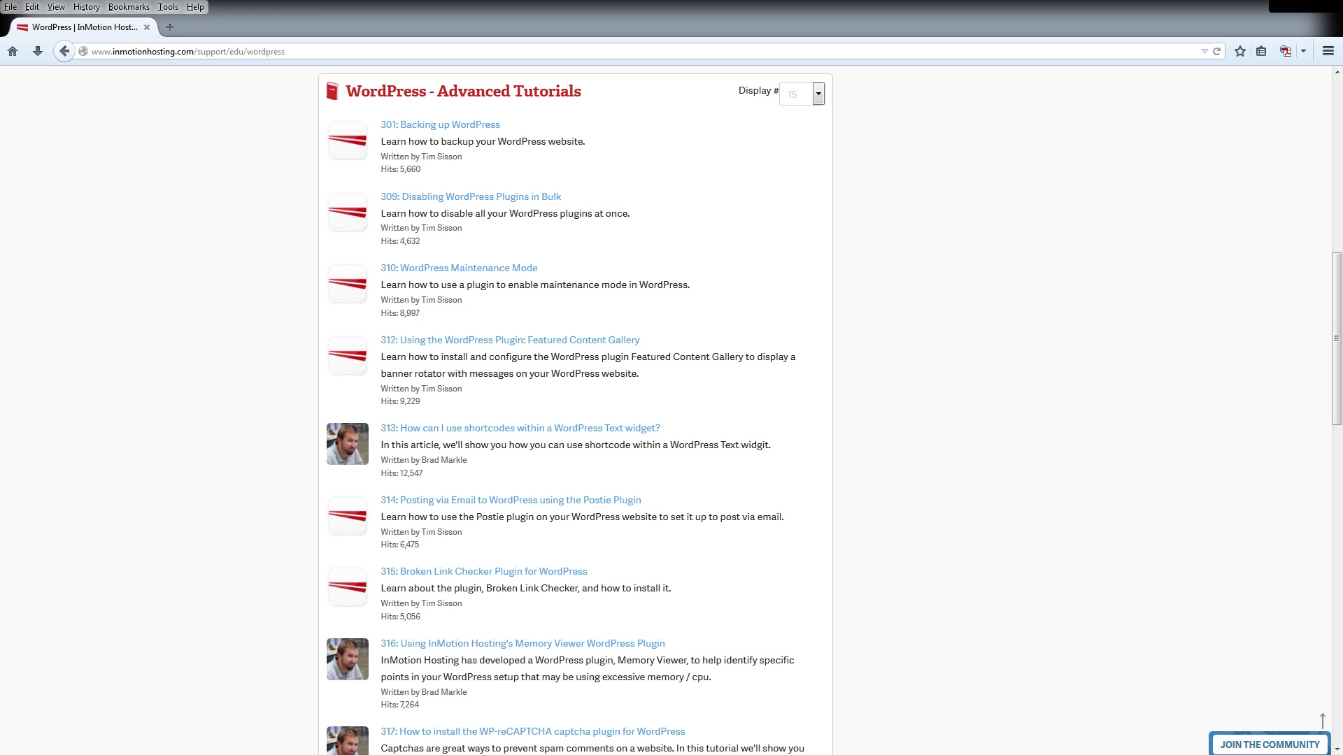
- Return to the Support Center home page, briefly visiting the Join the Community page
{"action": "left_click", "coordinate": [65, 50]}
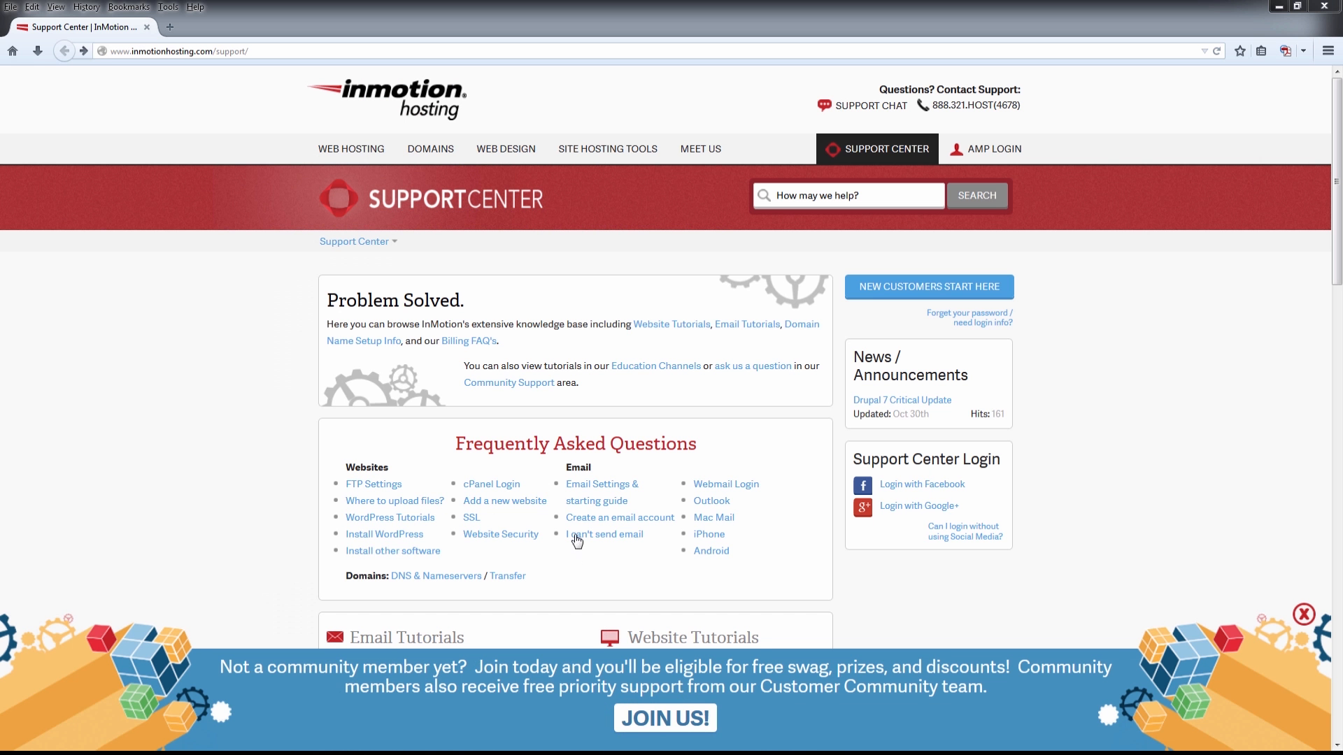
{"action": "left_click", "coordinate": [920, 484]}
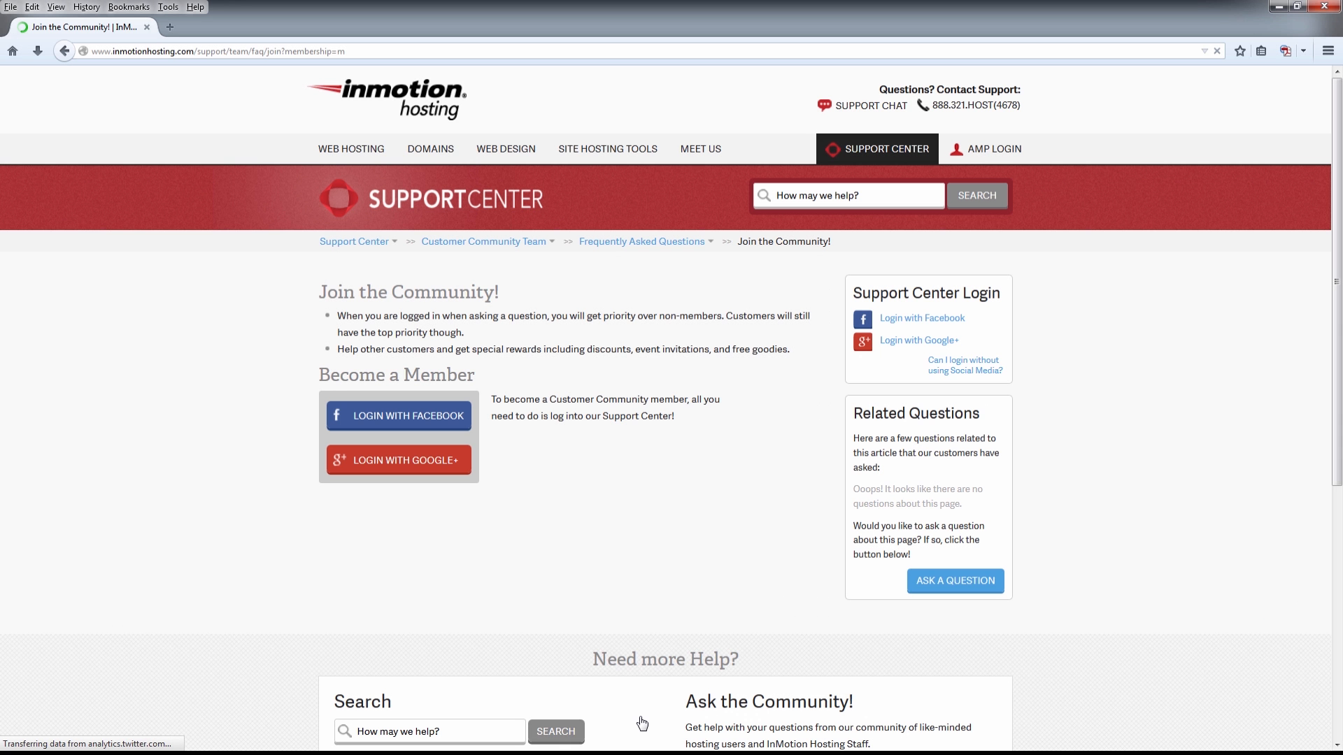
{"action": "left_click", "coordinate": [352, 240]}
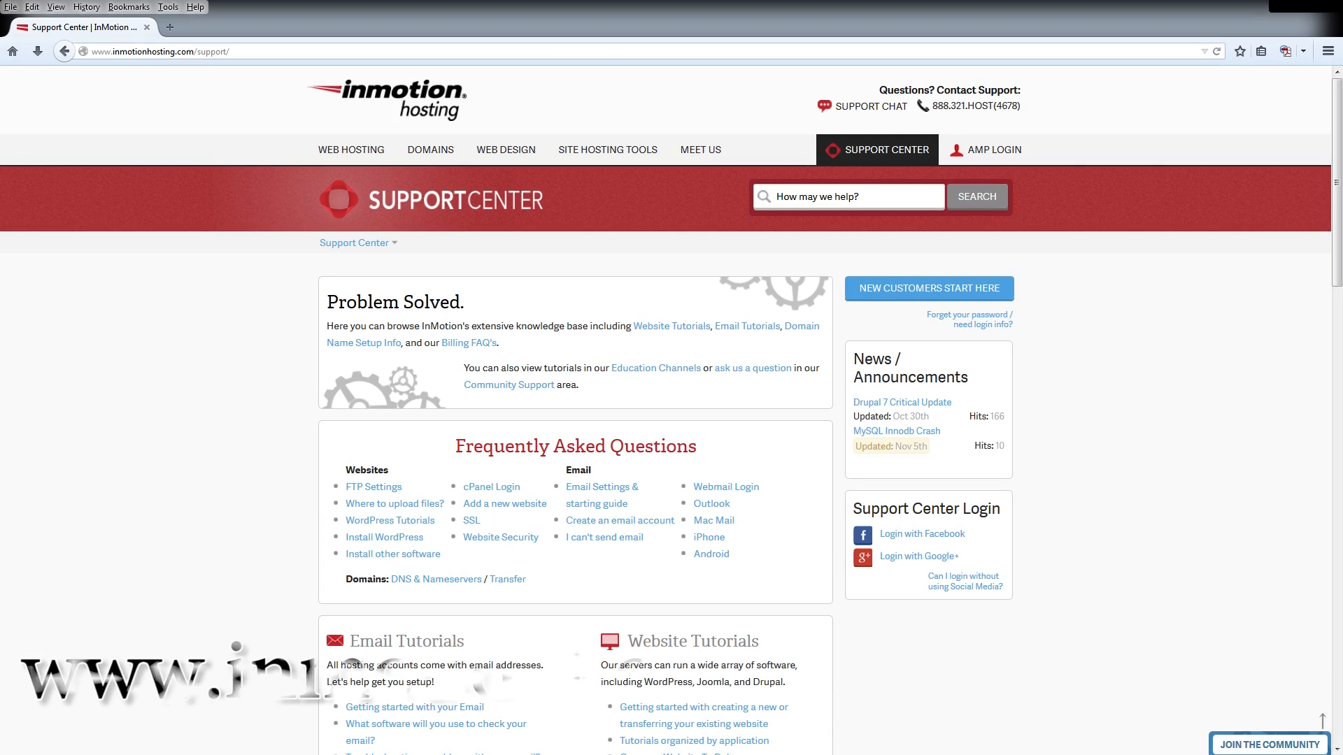